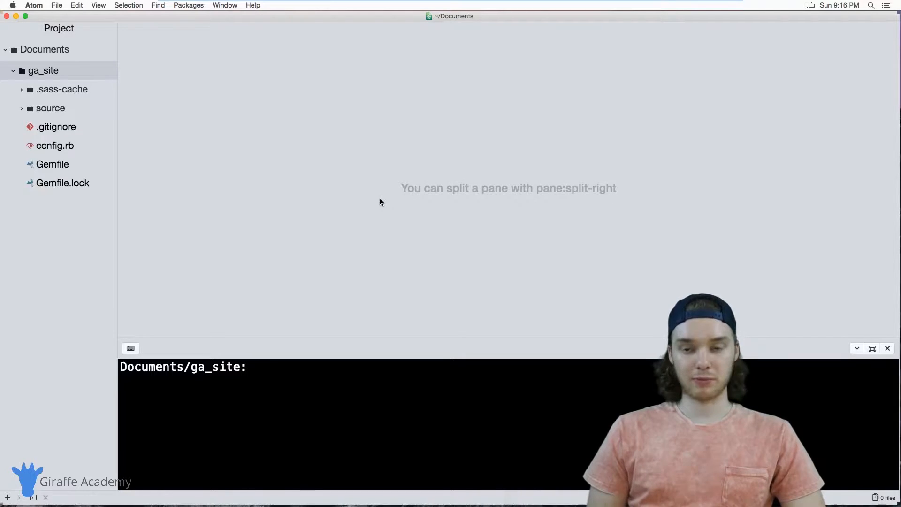
{"action": "mouse_move", "coordinate": [171, 20]}
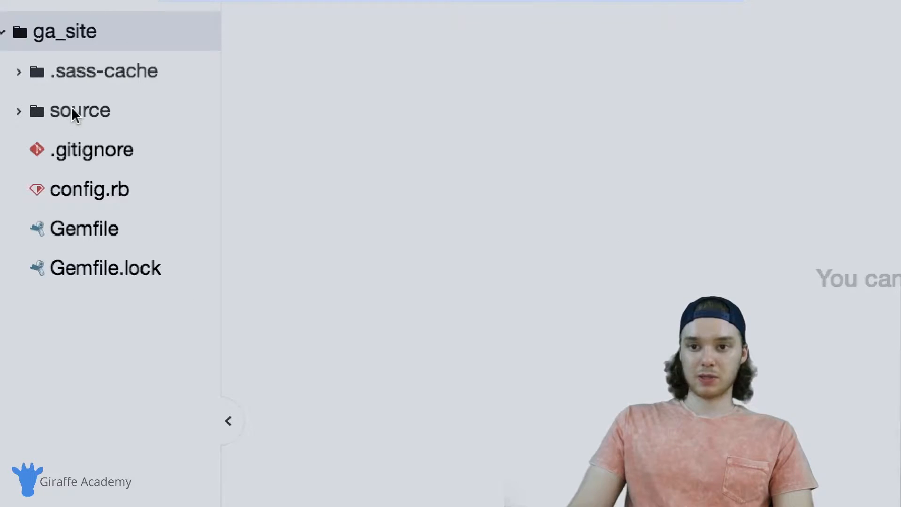
{"action": "mouse_move", "coordinate": [75, 114]}
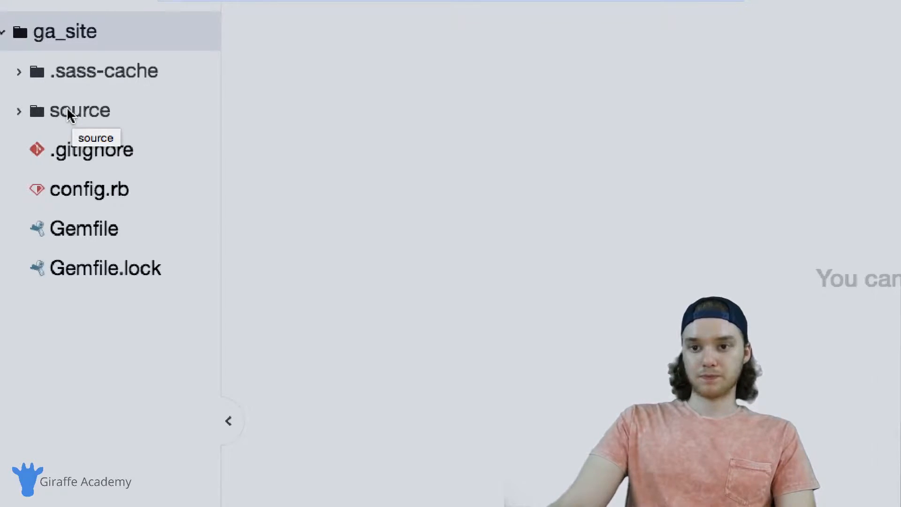
Expand the ga_site source folder and its dir1 subfolder to reveal c.html.erb
{"action": "left_click", "coordinate": [78, 110]}
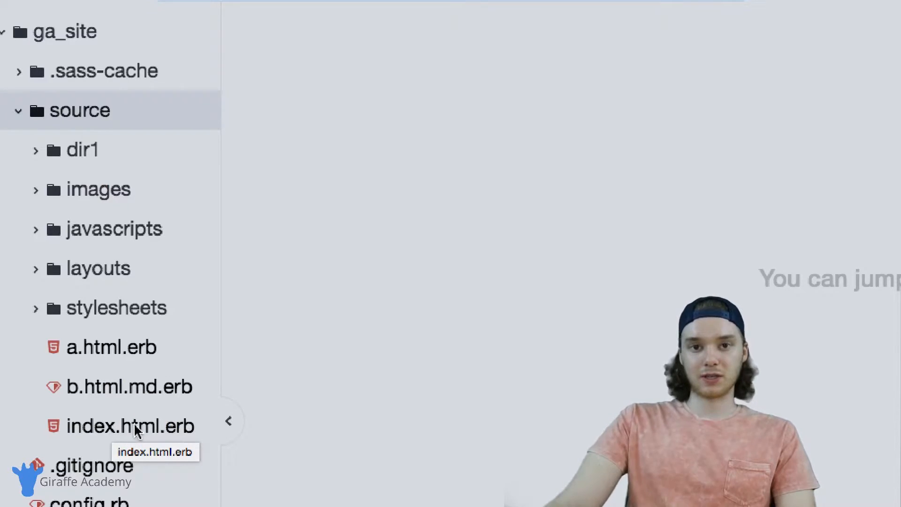
{"action": "mouse_move", "coordinate": [118, 395]}
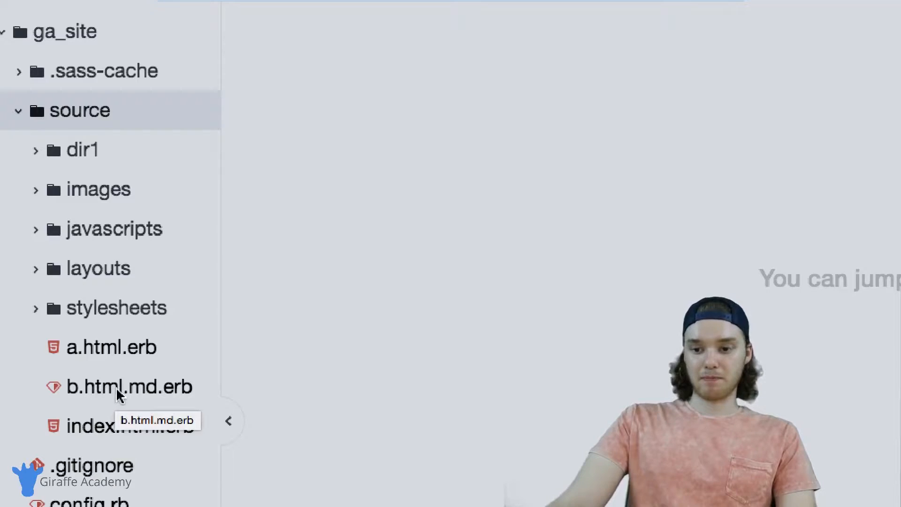
{"action": "mouse_move", "coordinate": [73, 354]}
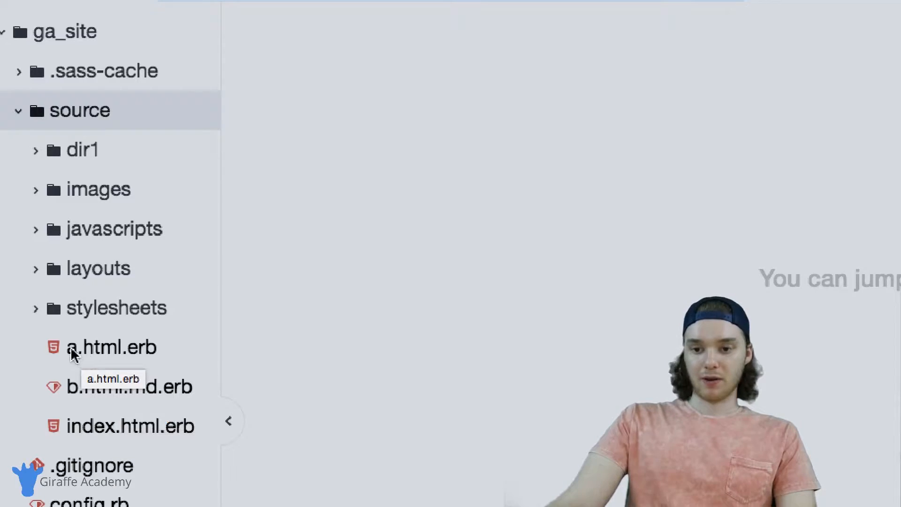
{"action": "mouse_move", "coordinate": [69, 149]}
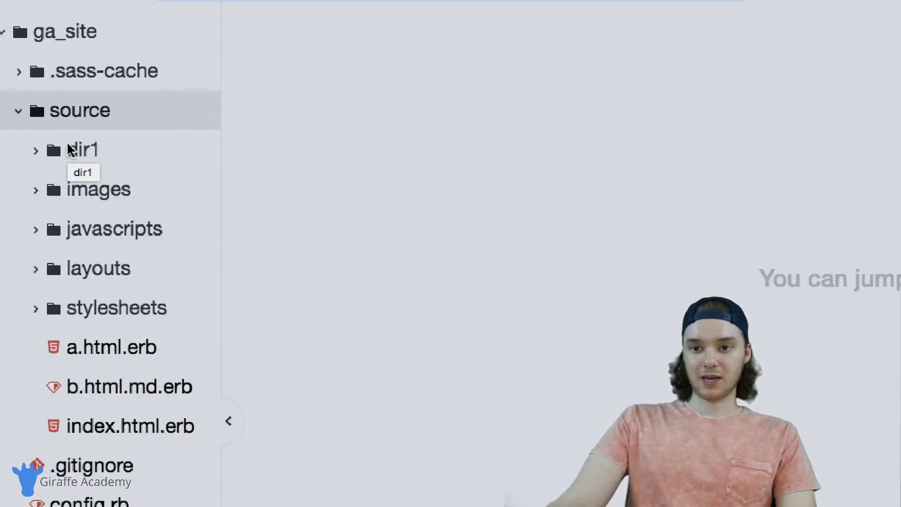
{"action": "left_click", "coordinate": [83, 149]}
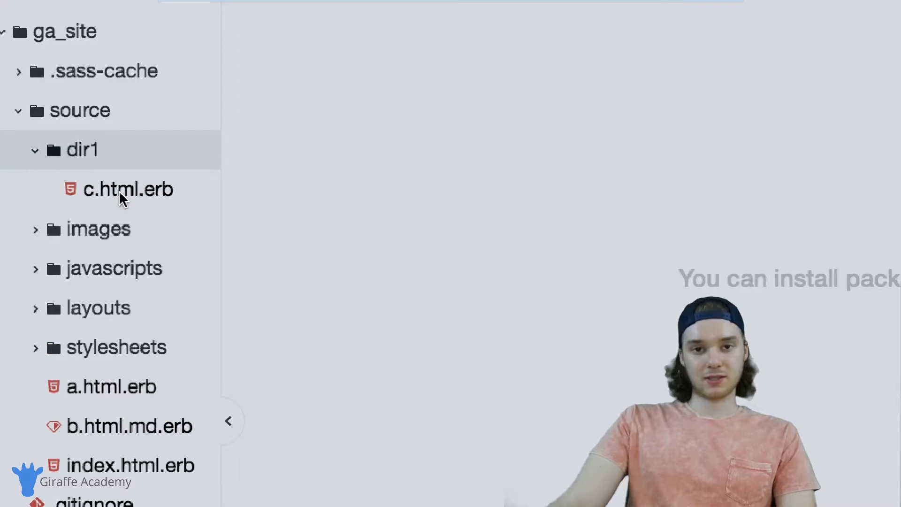
{"action": "mouse_move", "coordinate": [108, 219]}
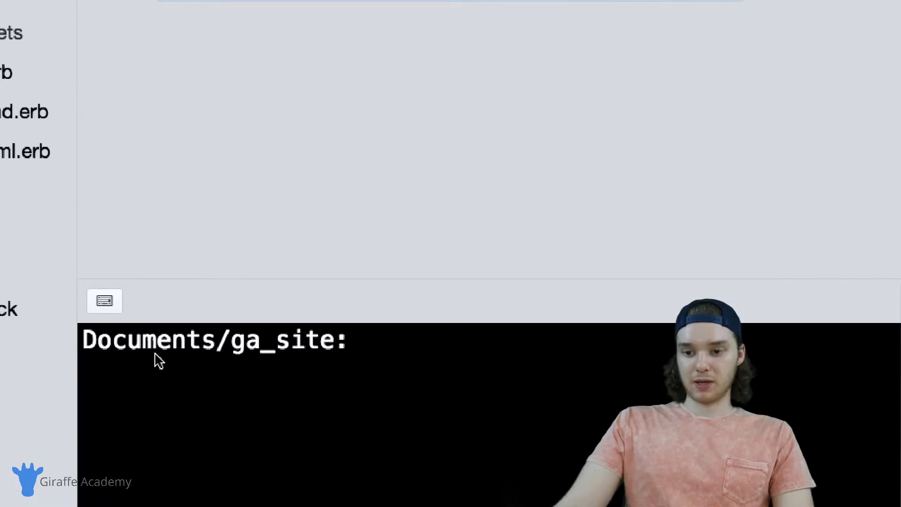
Run 'middleman build' in Atom's embedded terminal
{"action": "type", "text": "middl"}
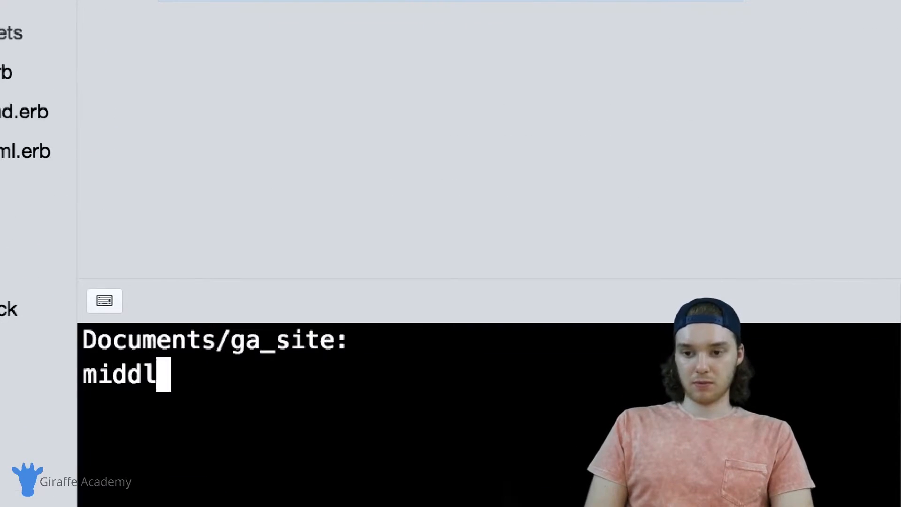
{"action": "type", "text": "eman"}
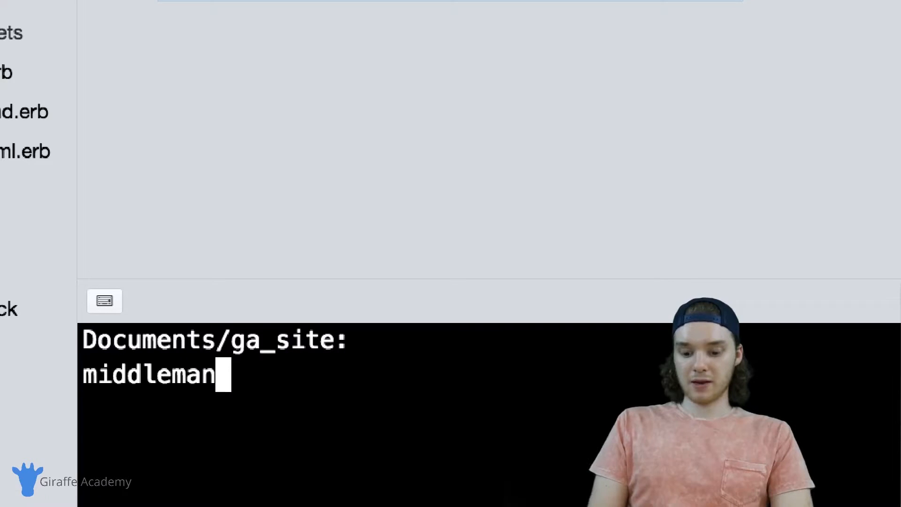
{"action": "type", "text": "build"}
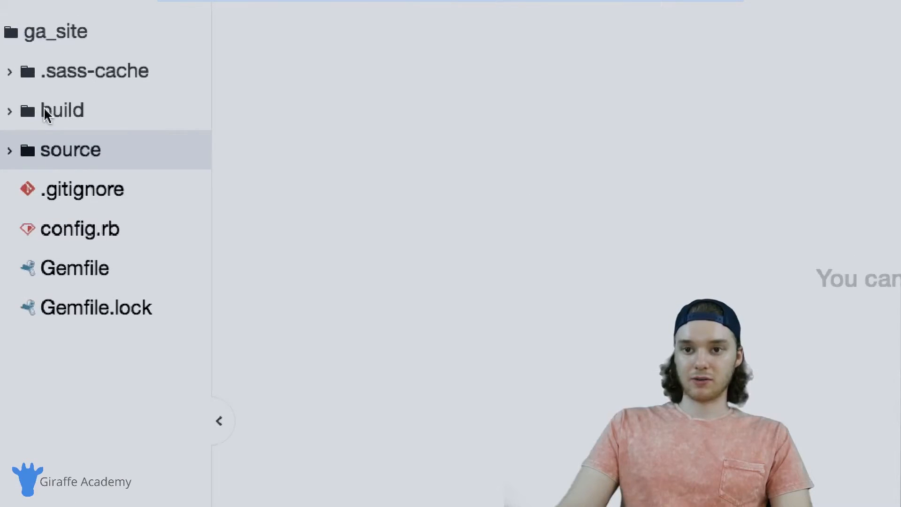
Expand the build folder and preview the generated index.html and a.html pages
{"action": "left_click", "coordinate": [54, 110]}
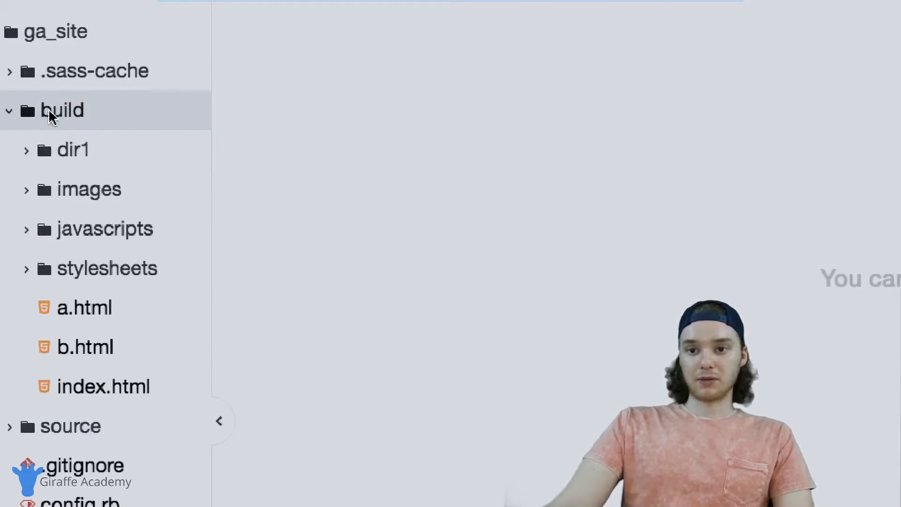
{"action": "mouse_move", "coordinate": [80, 202]}
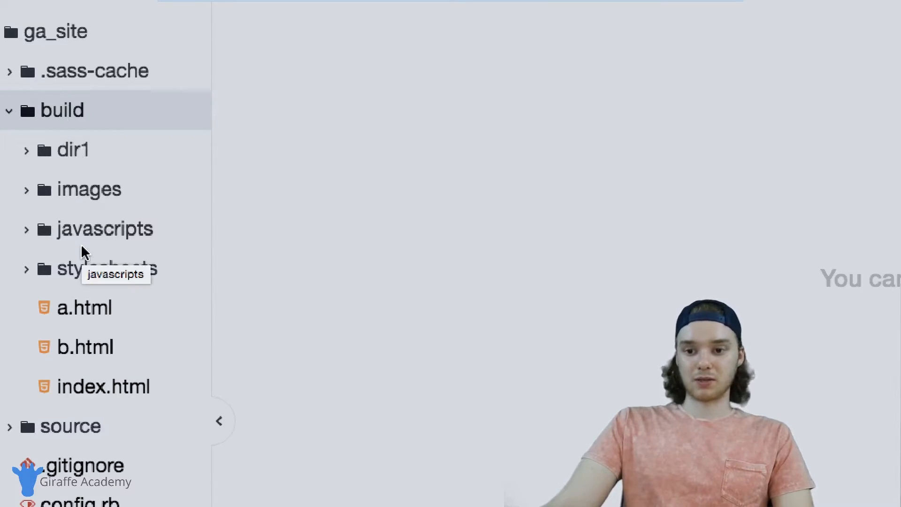
{"action": "left_click", "coordinate": [103, 386]}
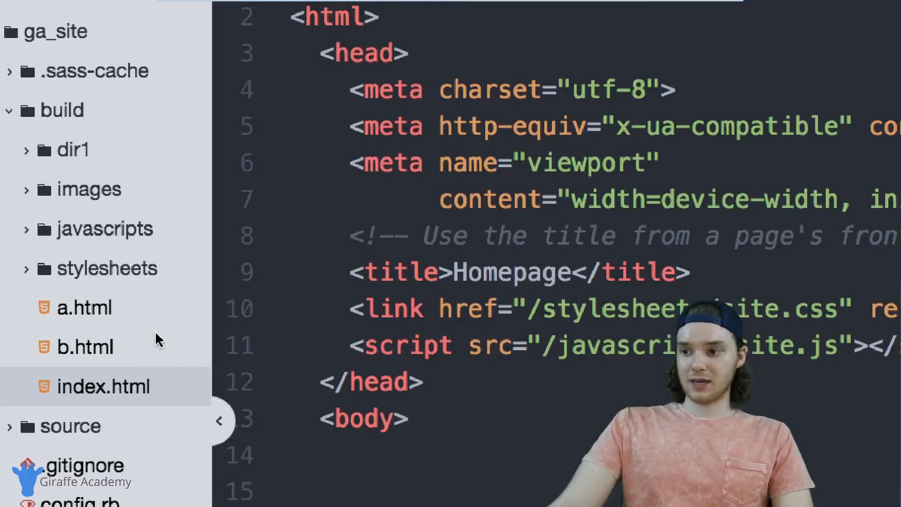
{"action": "left_click", "coordinate": [86, 307]}
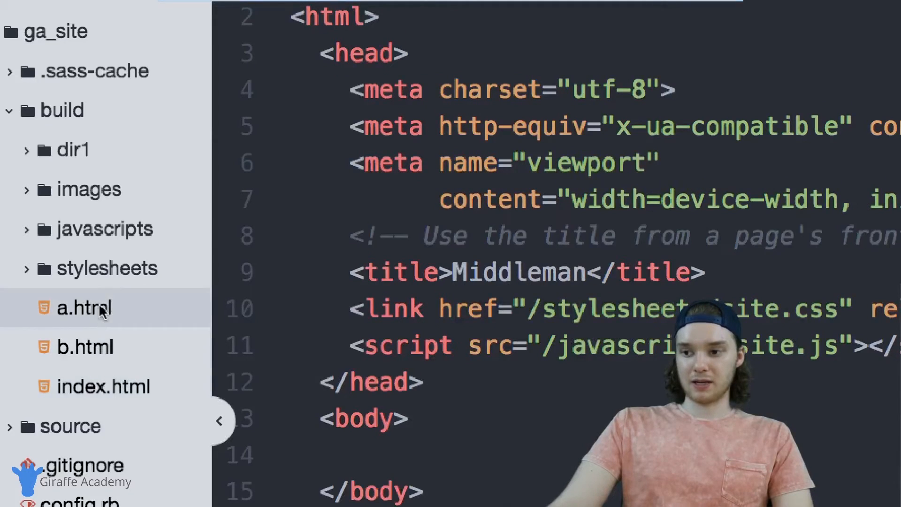
{"action": "left_click", "coordinate": [107, 268]}
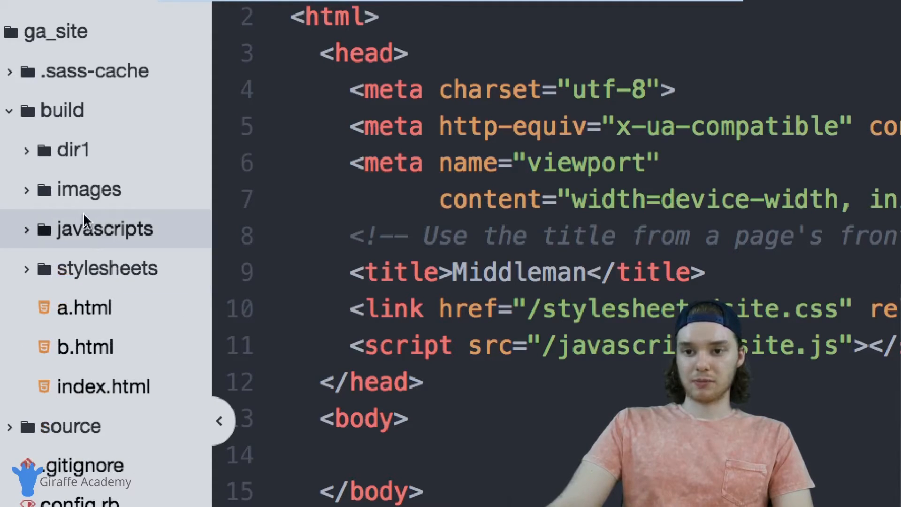
{"action": "left_click", "coordinate": [71, 150]}
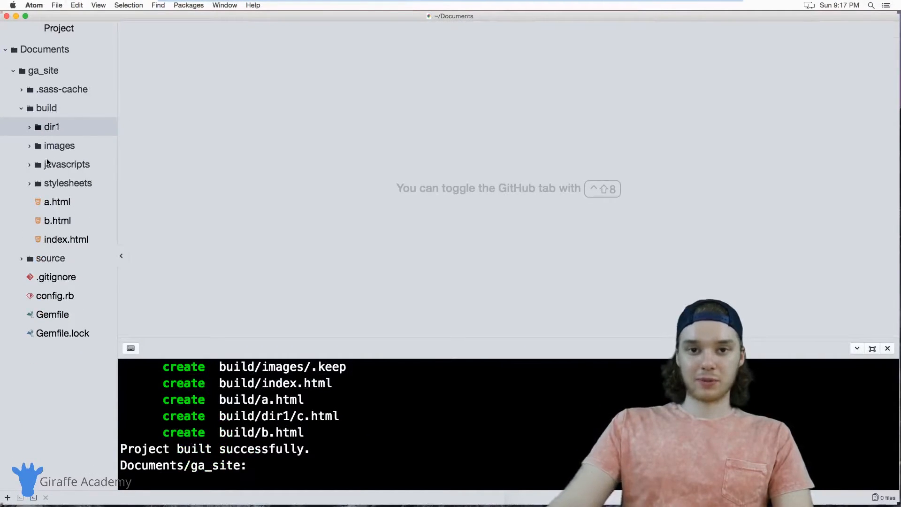
{"action": "mouse_move", "coordinate": [47, 162]}
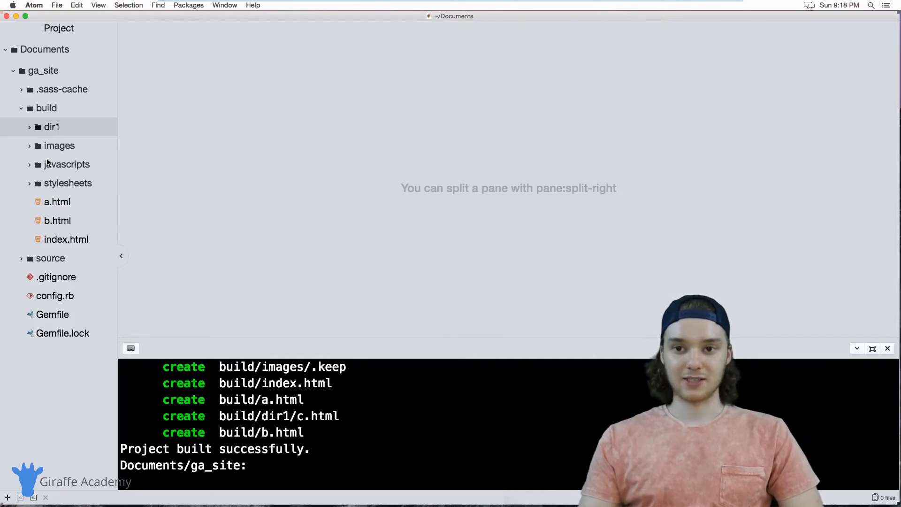
{"action": "mouse_move", "coordinate": [77, 197]}
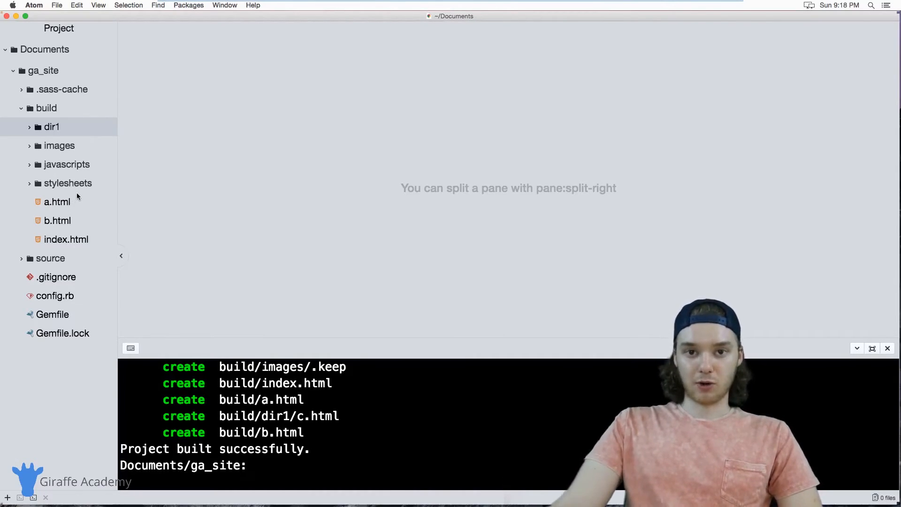